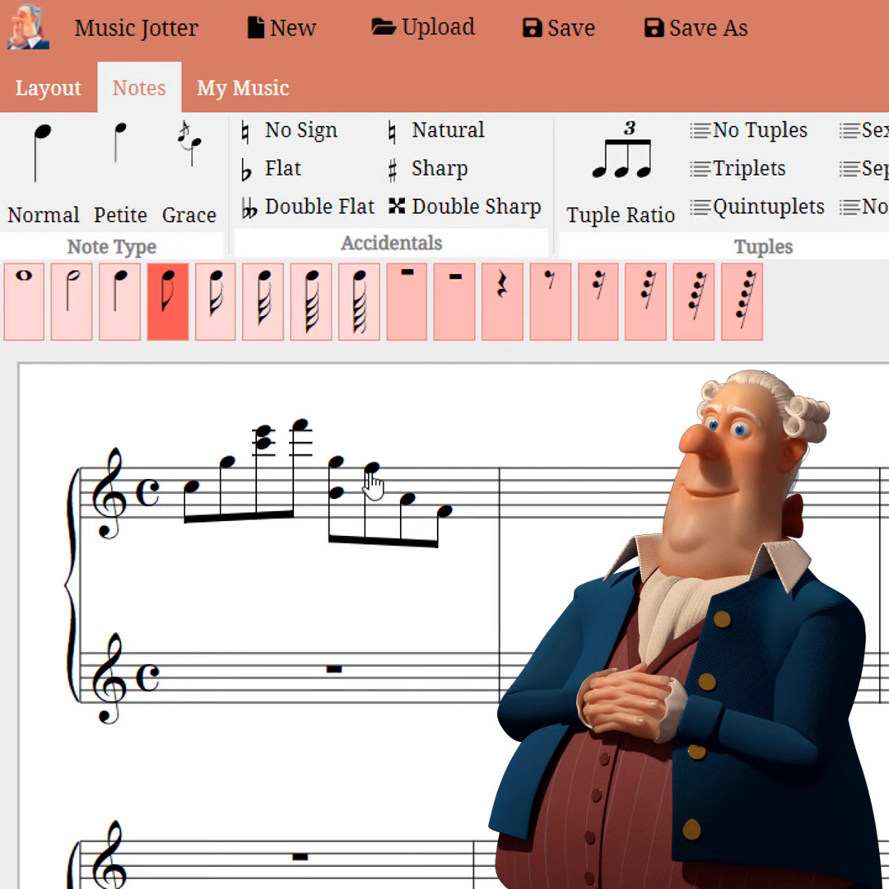
- Insert an eighth rest in the first treble eighth-note run, then start a blank piano score
click(549, 304)
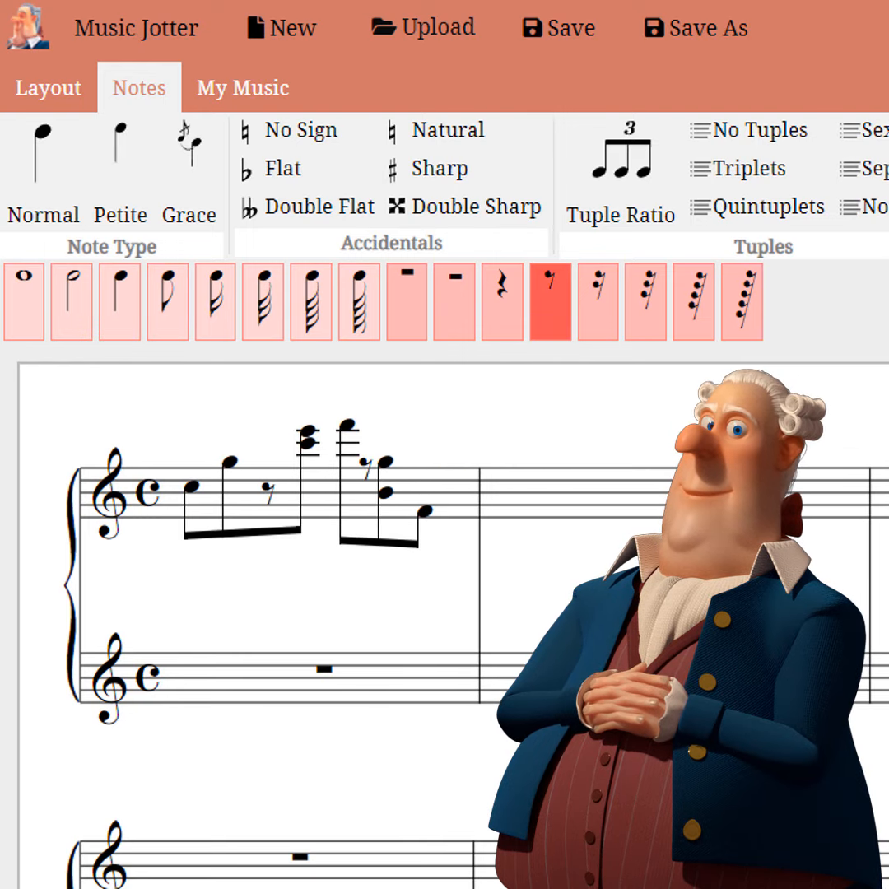
click(214, 303)
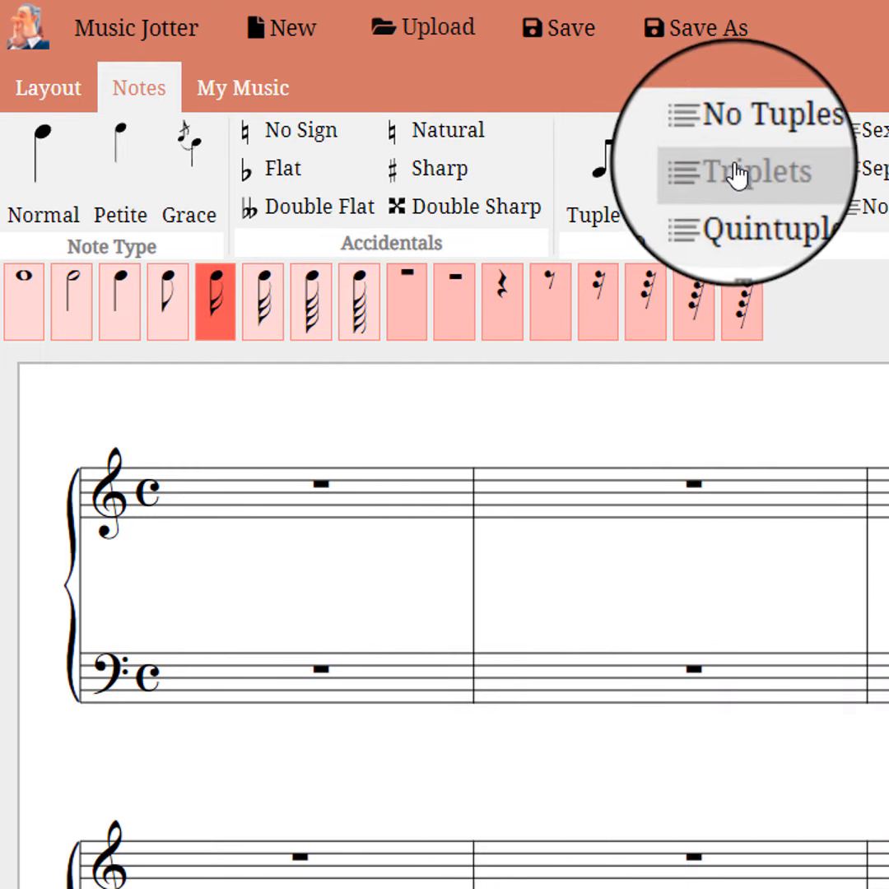
- Group bass runs as triplets and treble runs as quintuplets, with an eighth rest in the first quintuplet
click(749, 171)
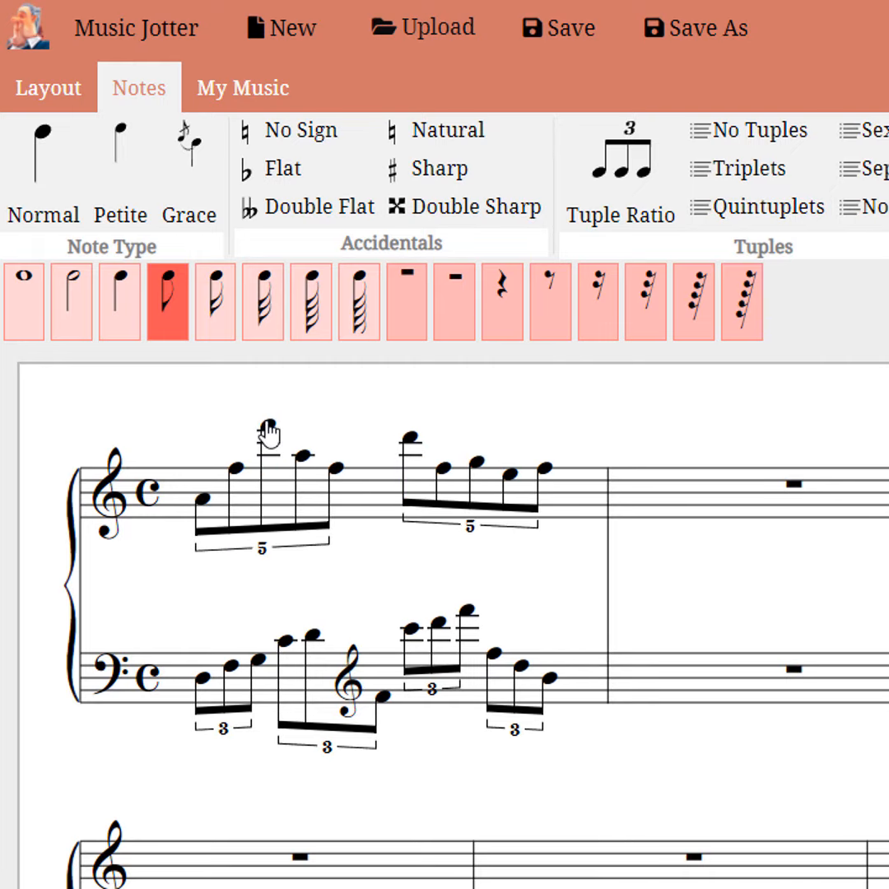
click(550, 301)
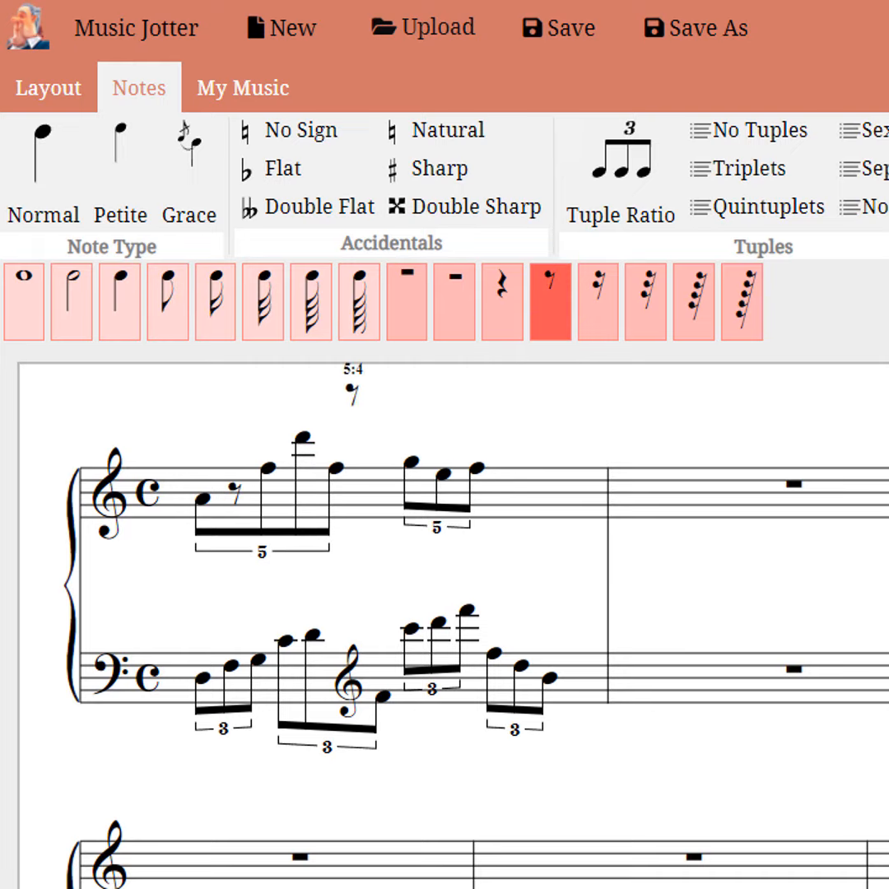